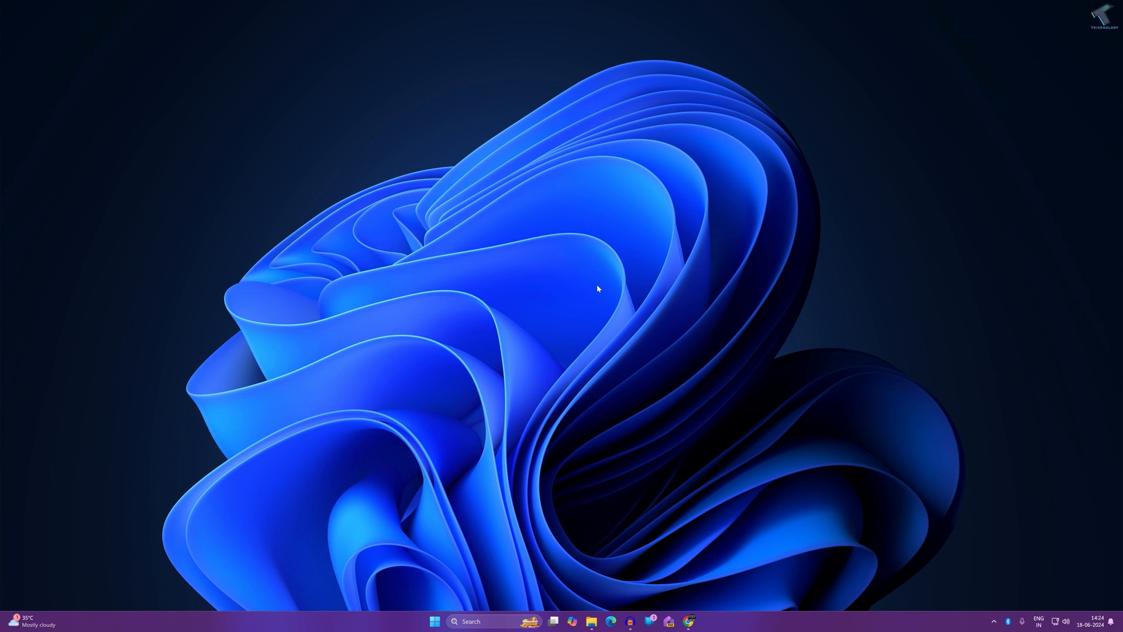
mouse_move(492, 540)
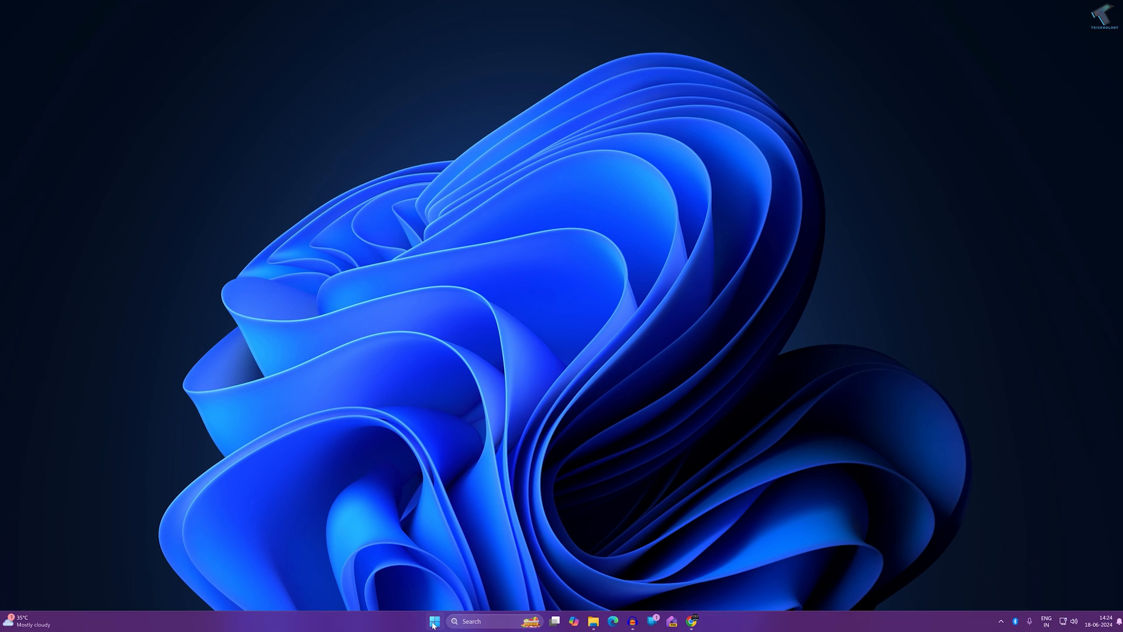
Search for cmd and launch Command Prompt as administrator.
left_click(433, 621)
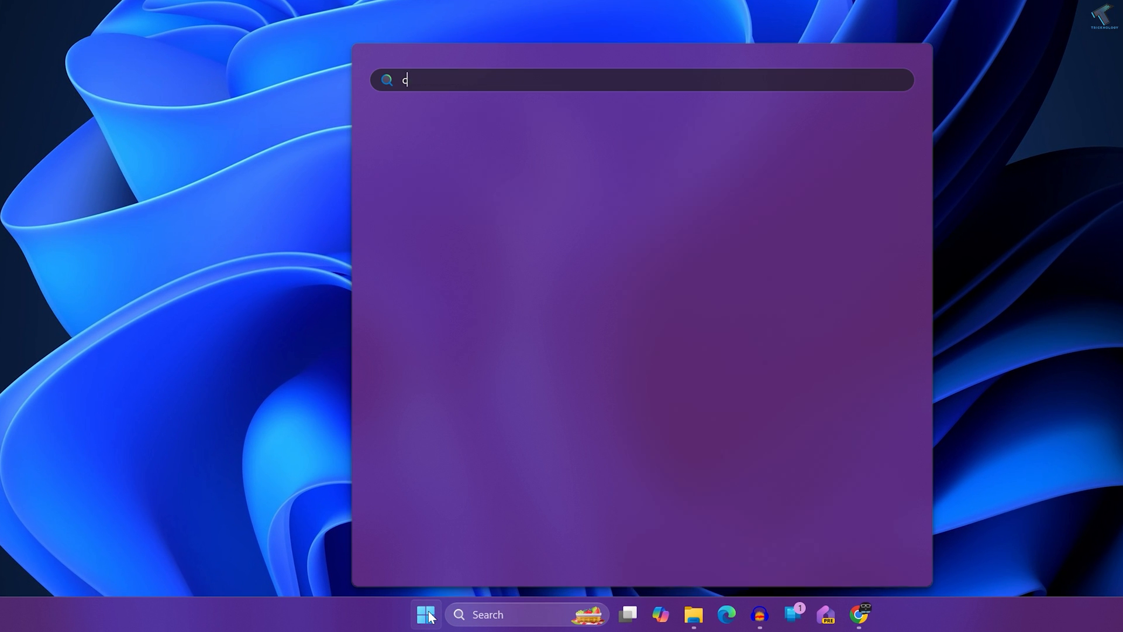
type("md")
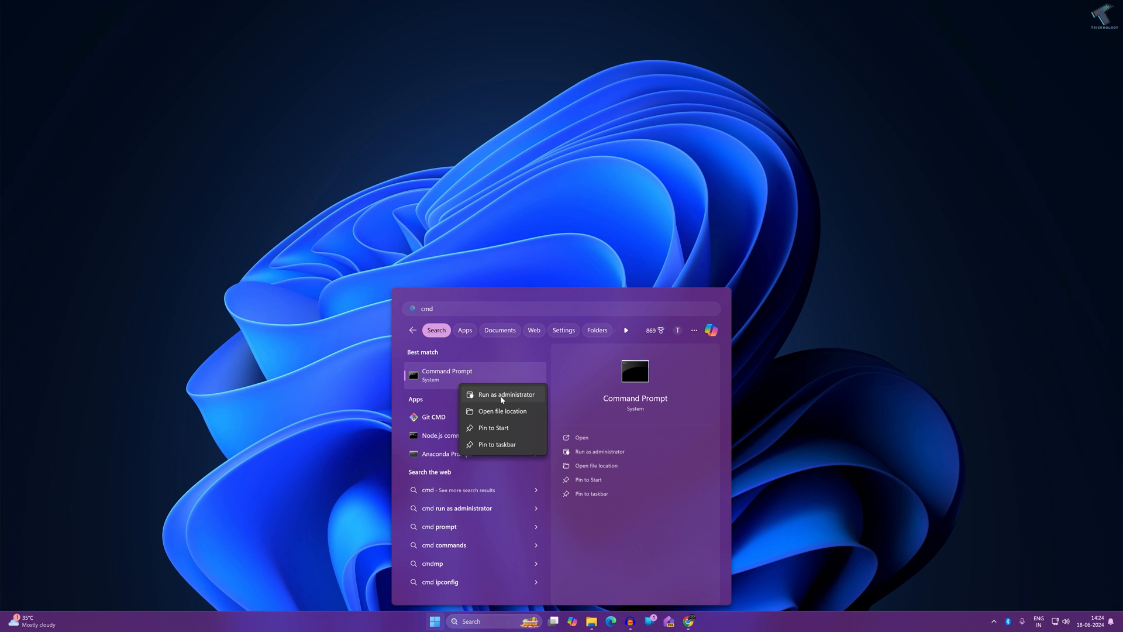
left_click(506, 394)
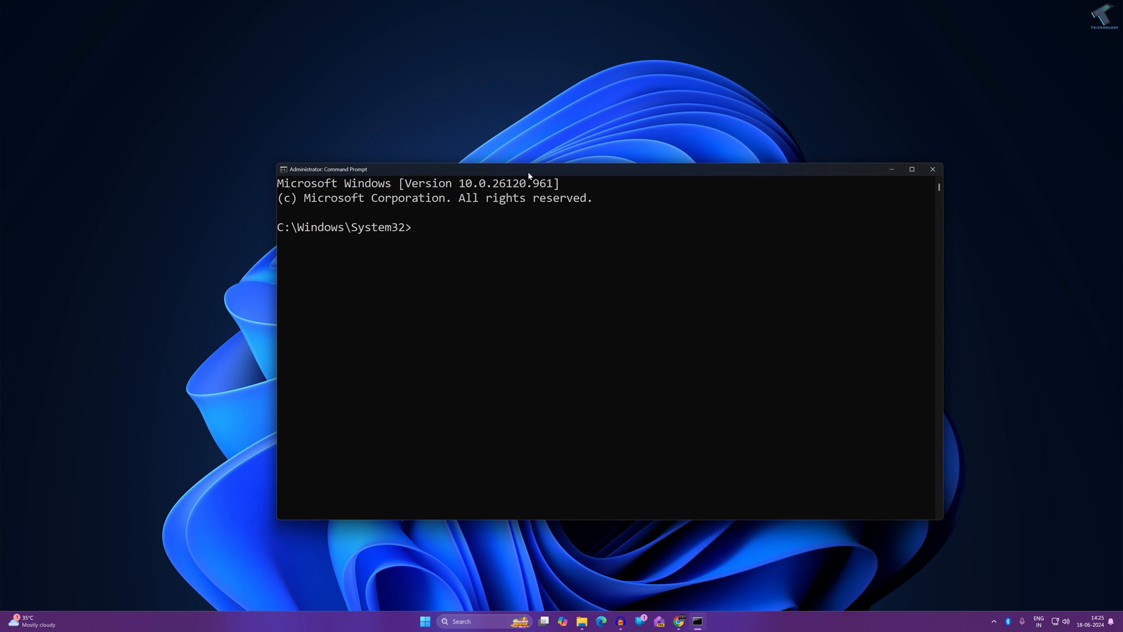
Enter the netsh shell and run 'interface ip show config'.
type("netsh")
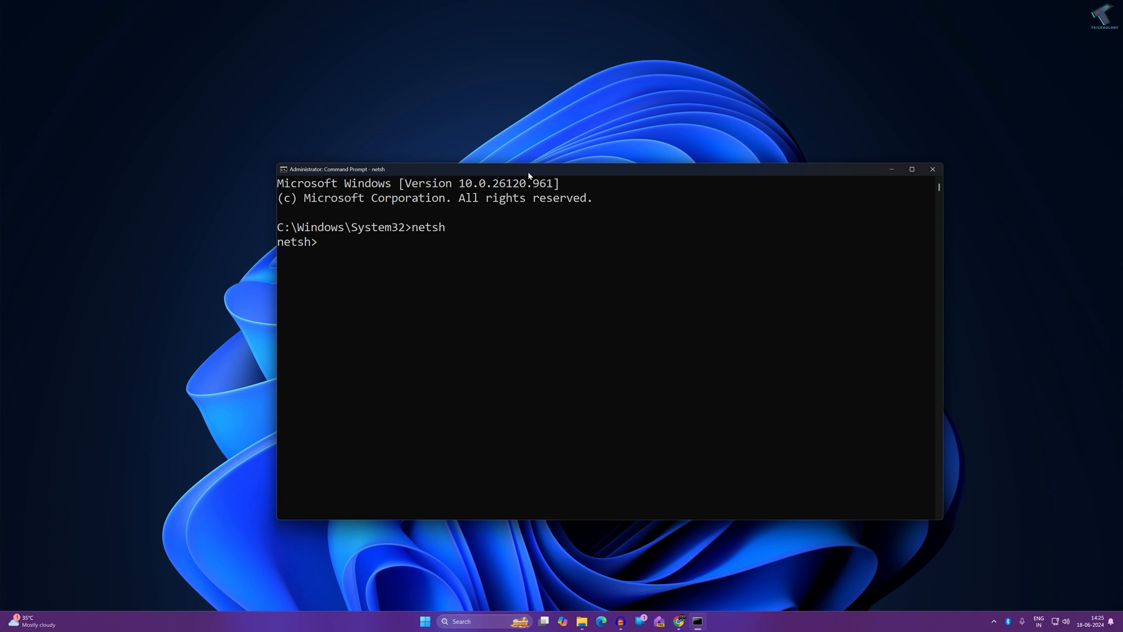
type("in")
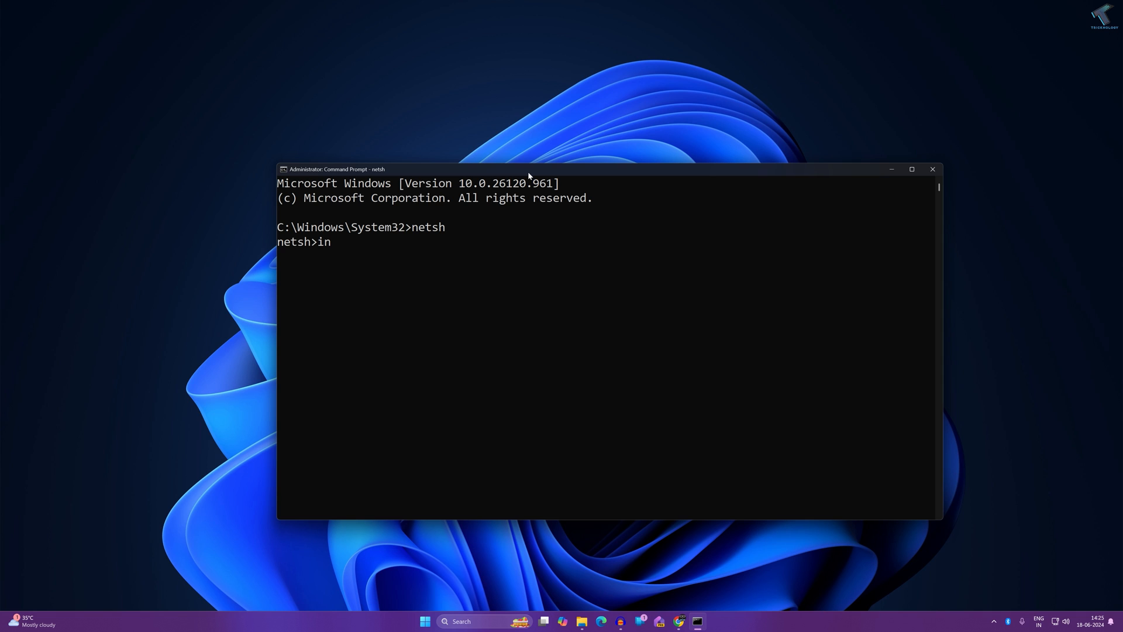
type("terface ip")
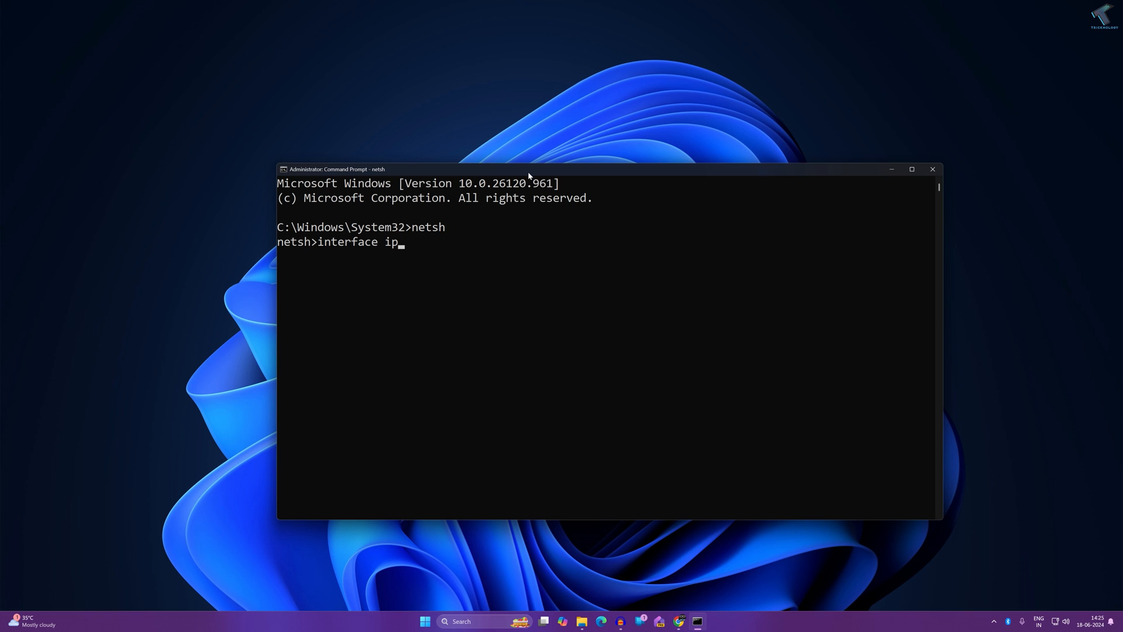
type("show co")
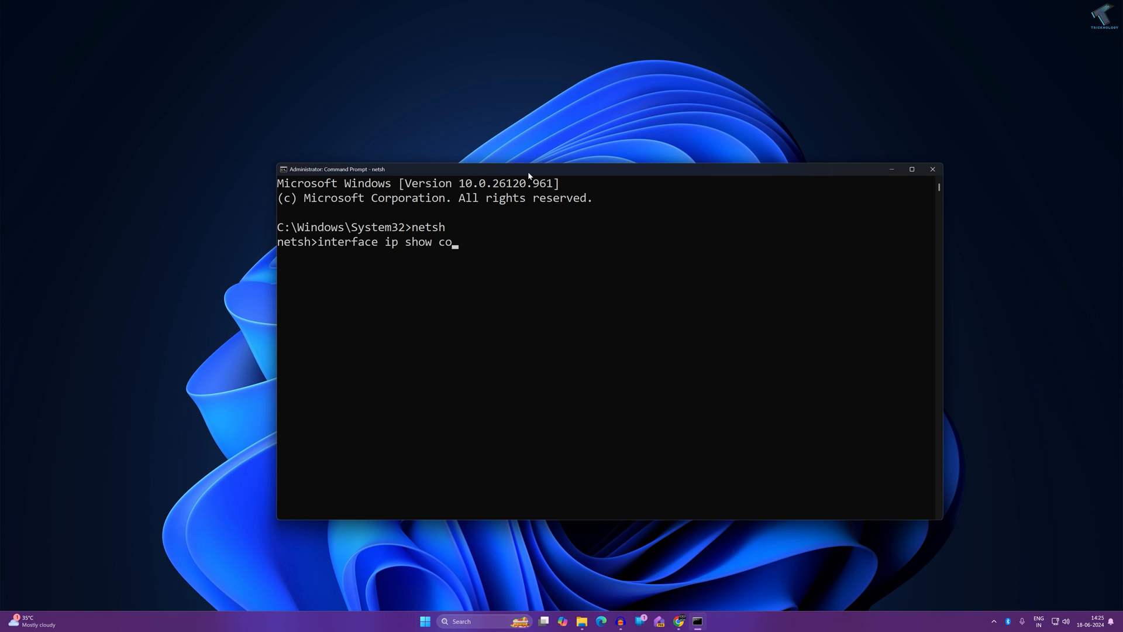
type("nfig")
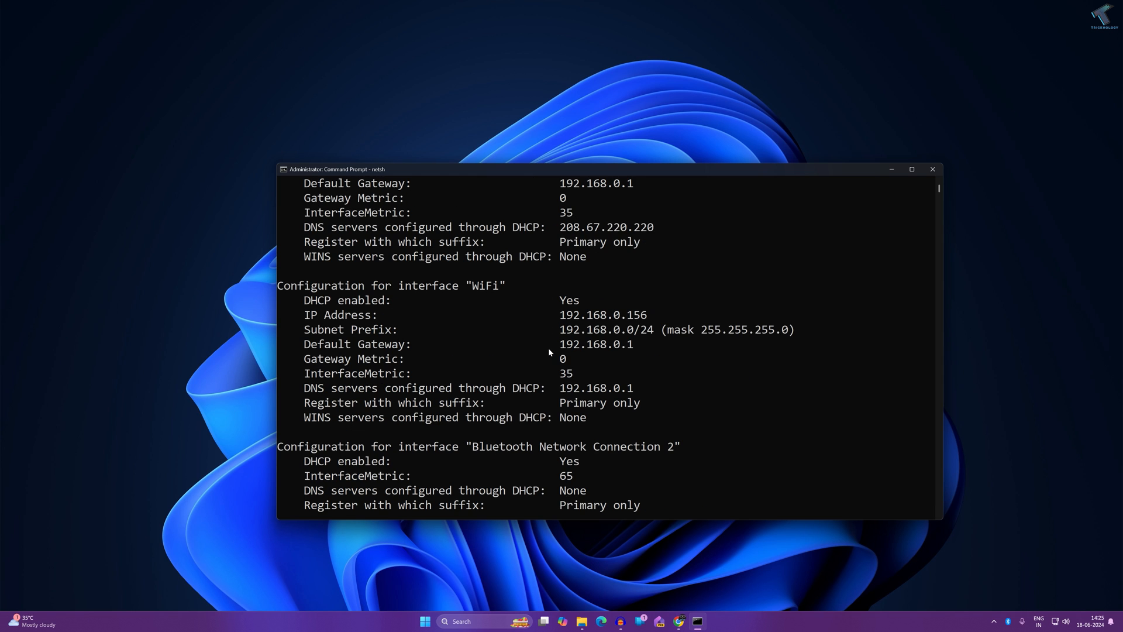
Scroll the listing down to the Ethernet 2 section showing DNS 208.67.220.220.
scroll("down", 3)
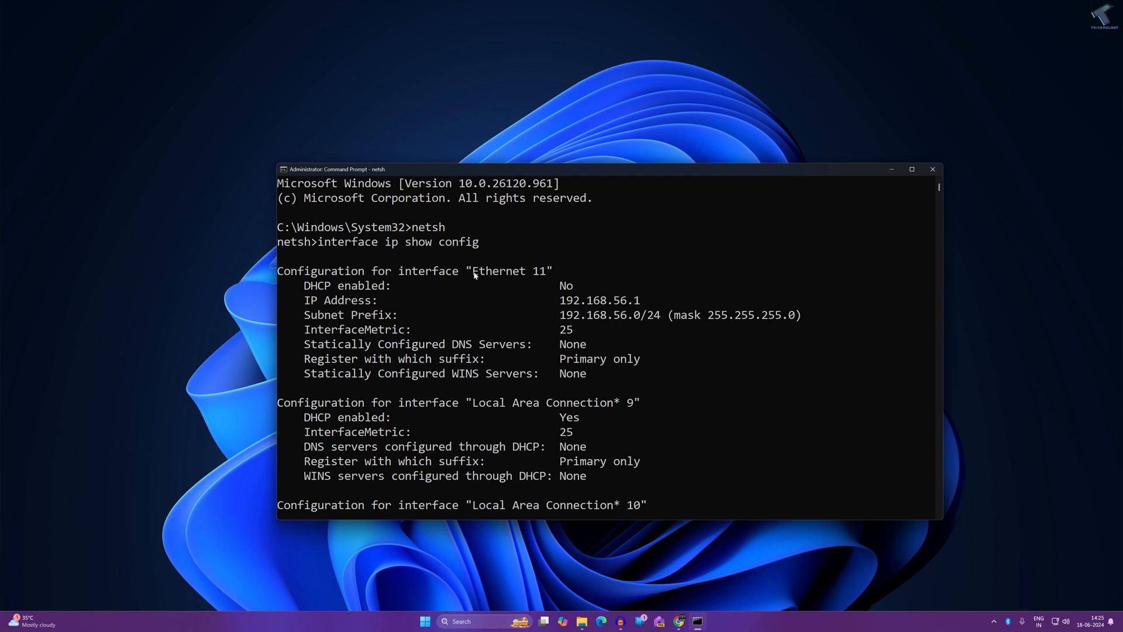
scroll("down", 3)
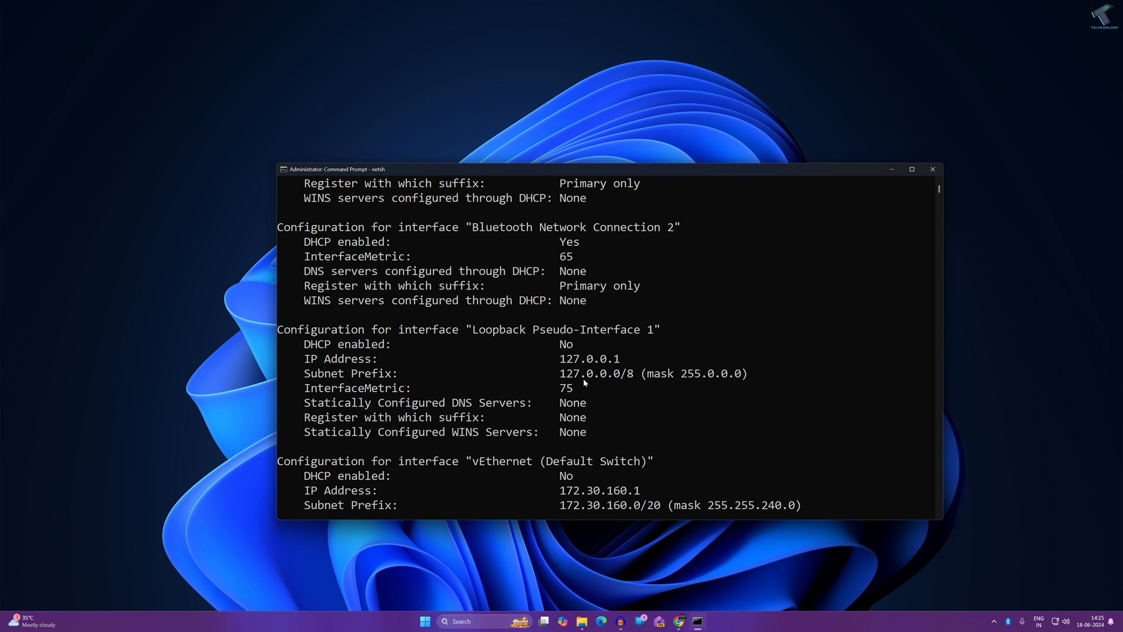
scroll("down", 3)
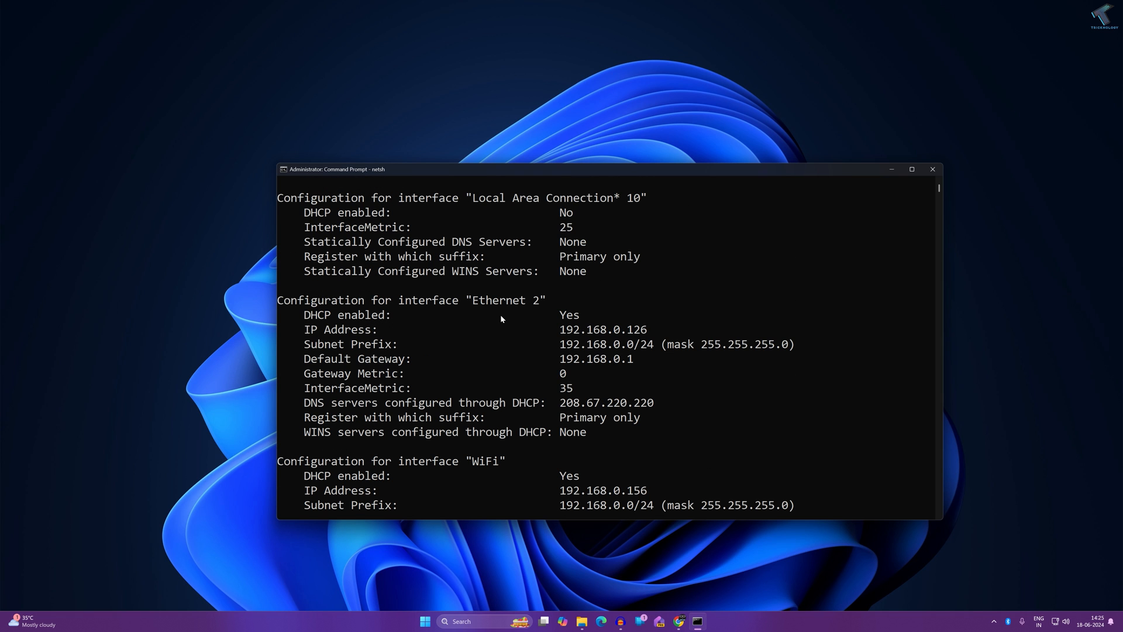
double_click(499, 301)
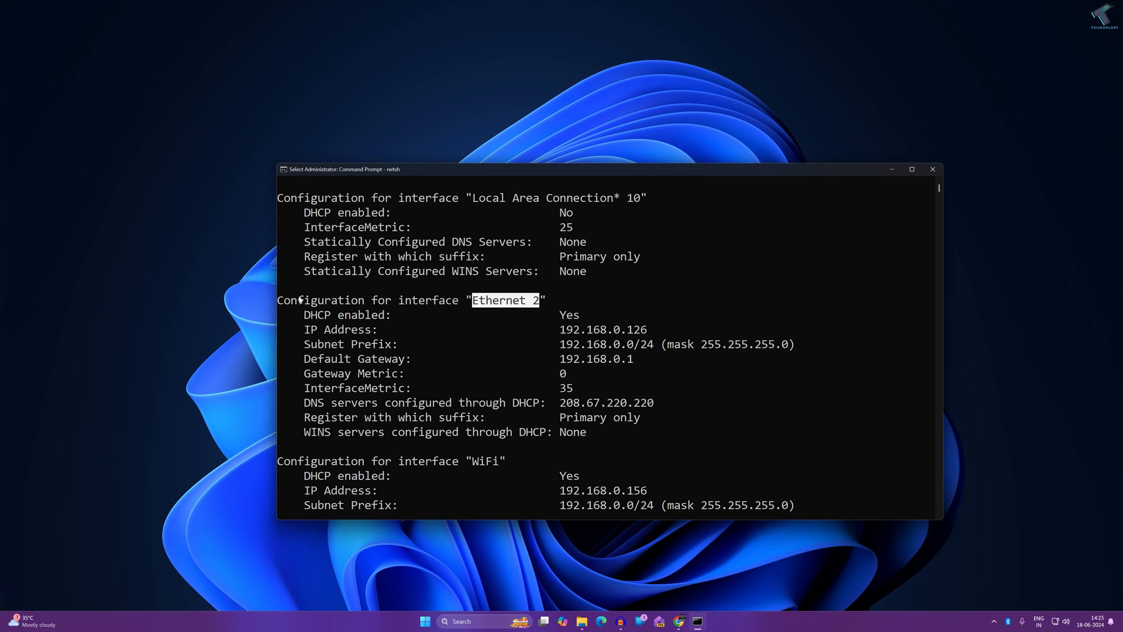
mouse_move(541, 308)
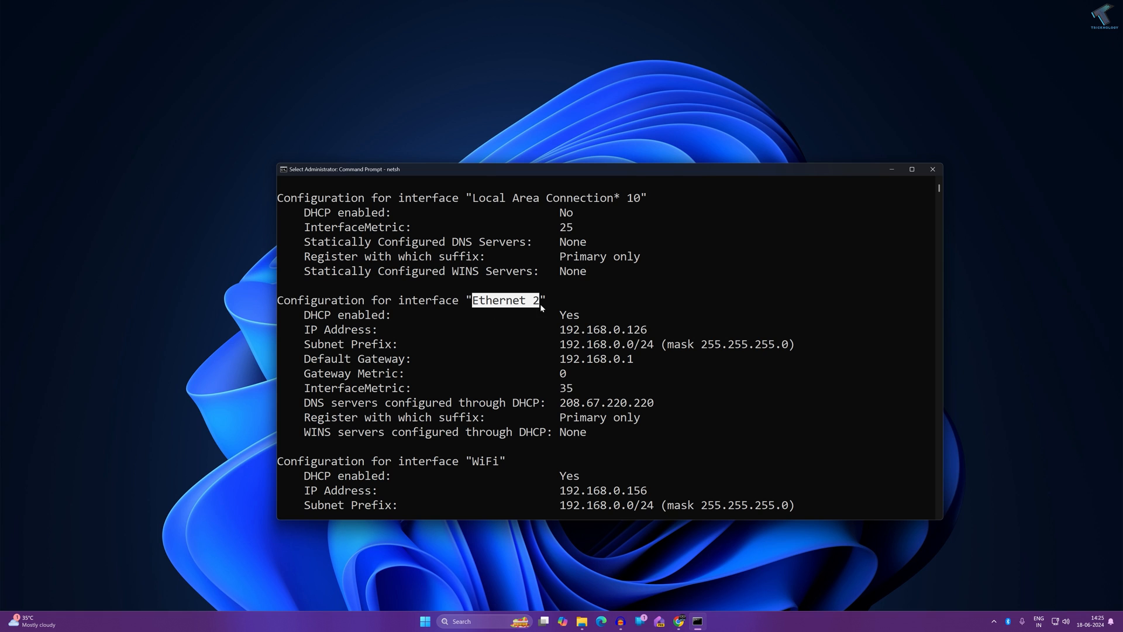
mouse_move(566, 294)
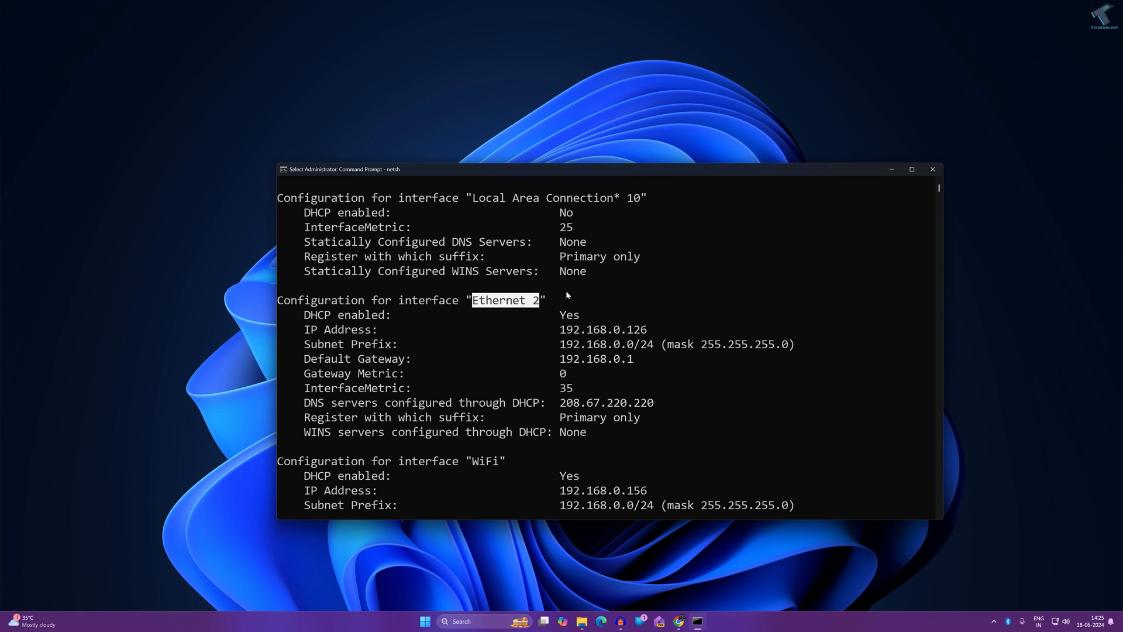
mouse_move(502, 401)
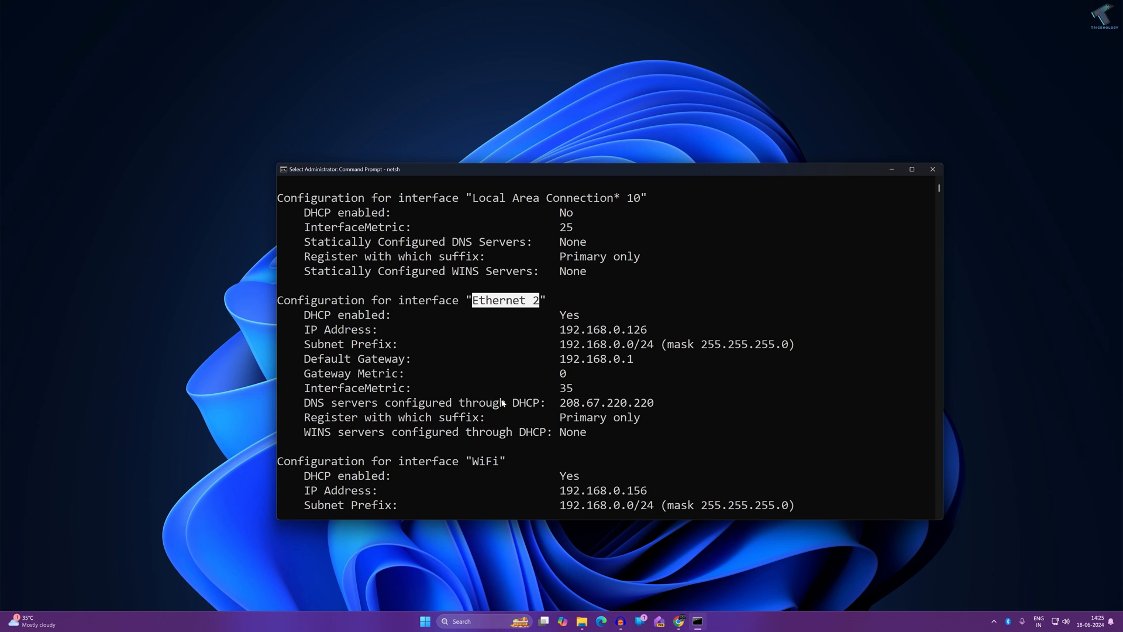
mouse_move(464, 573)
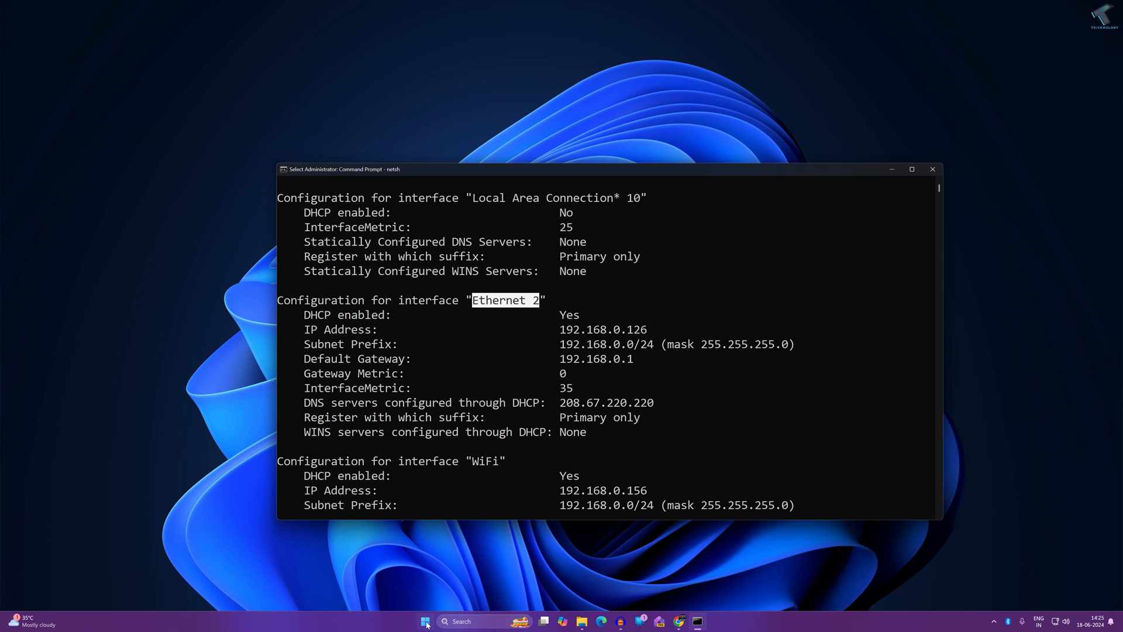
type("notepad")
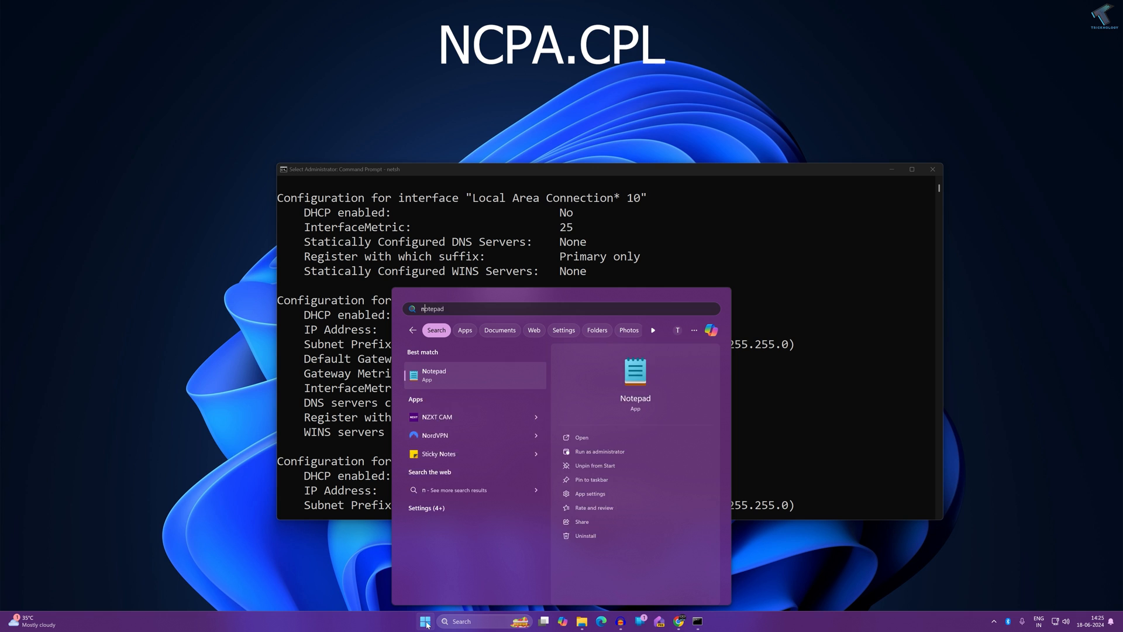
type("ncpa.cpl")
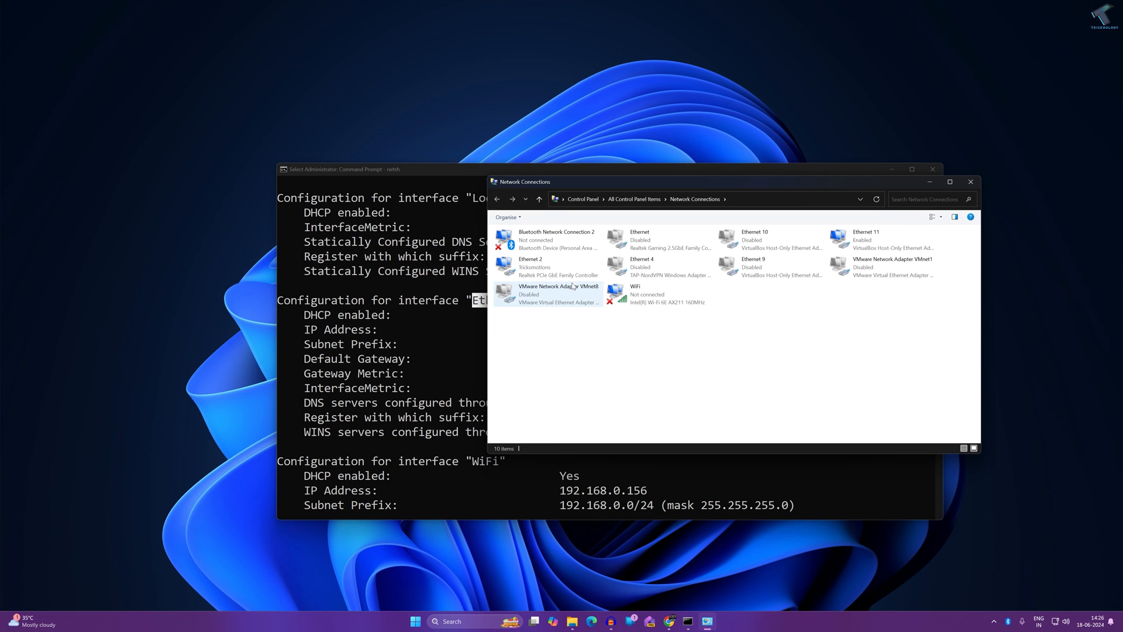
left_click(547, 266)
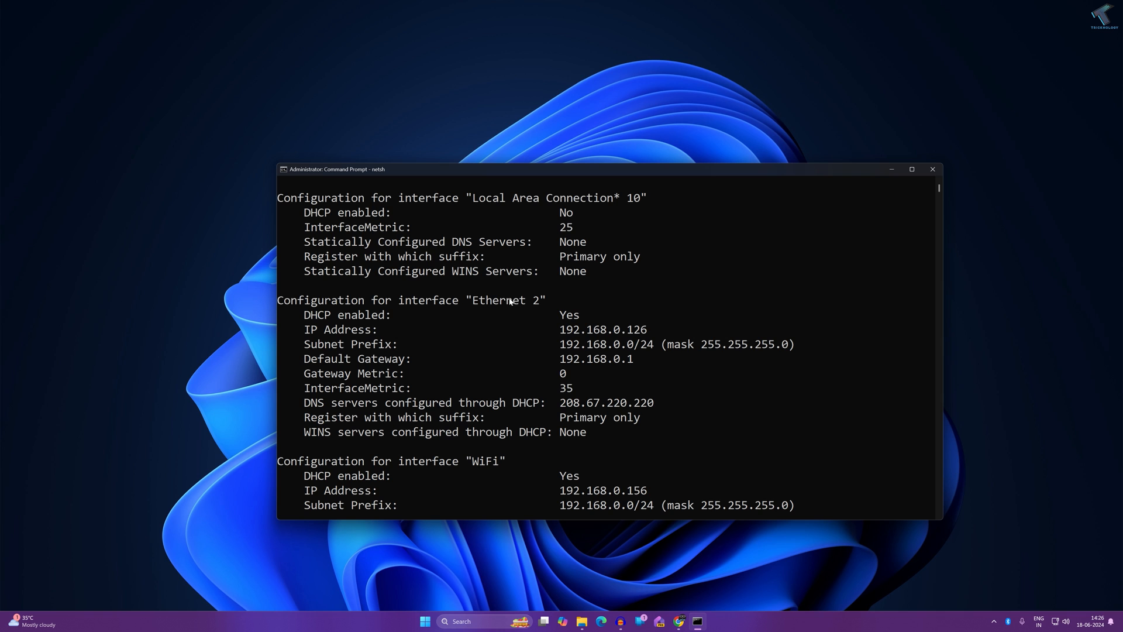
Enter 'interface ip set dns "Ethernet 2" static 8.8.8.8' at the netsh prompt.
key("Return")
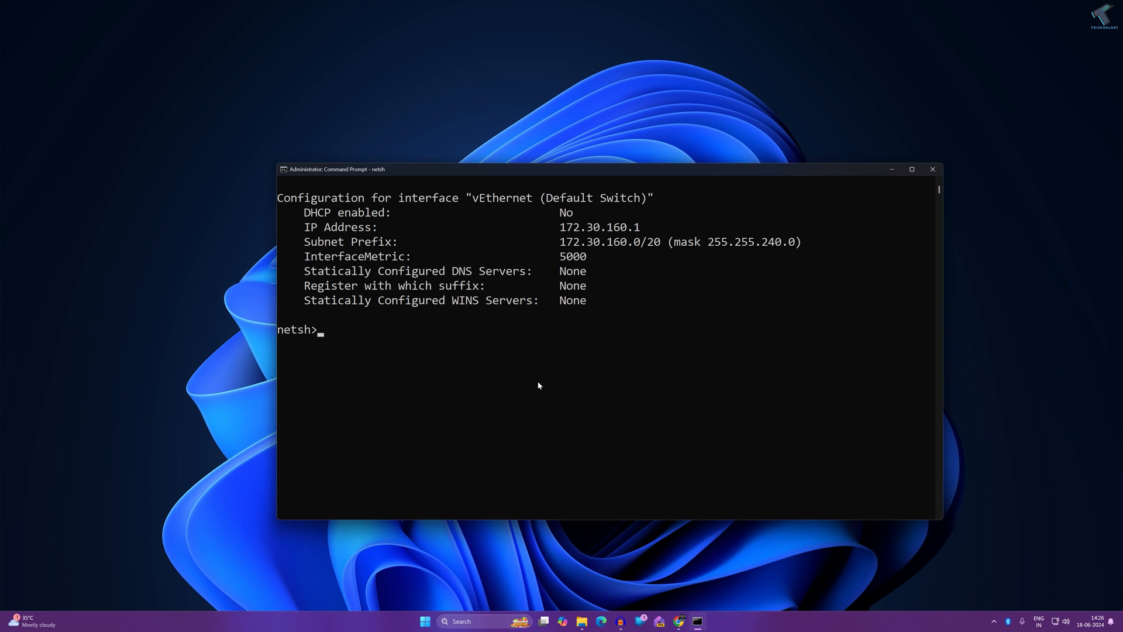
type("inter")
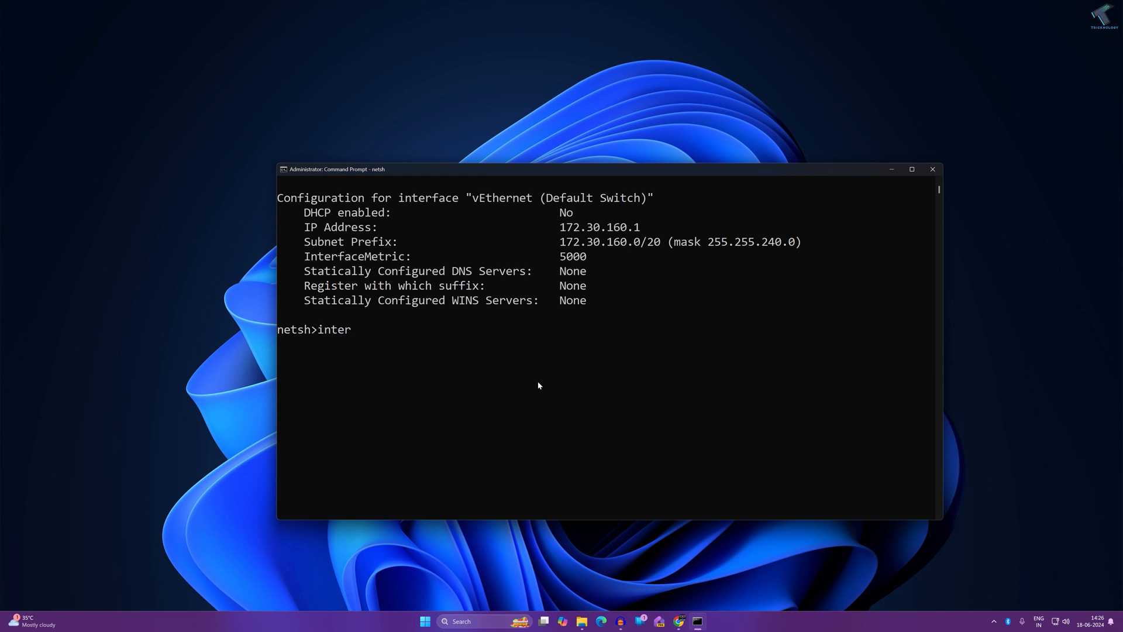
type("face")
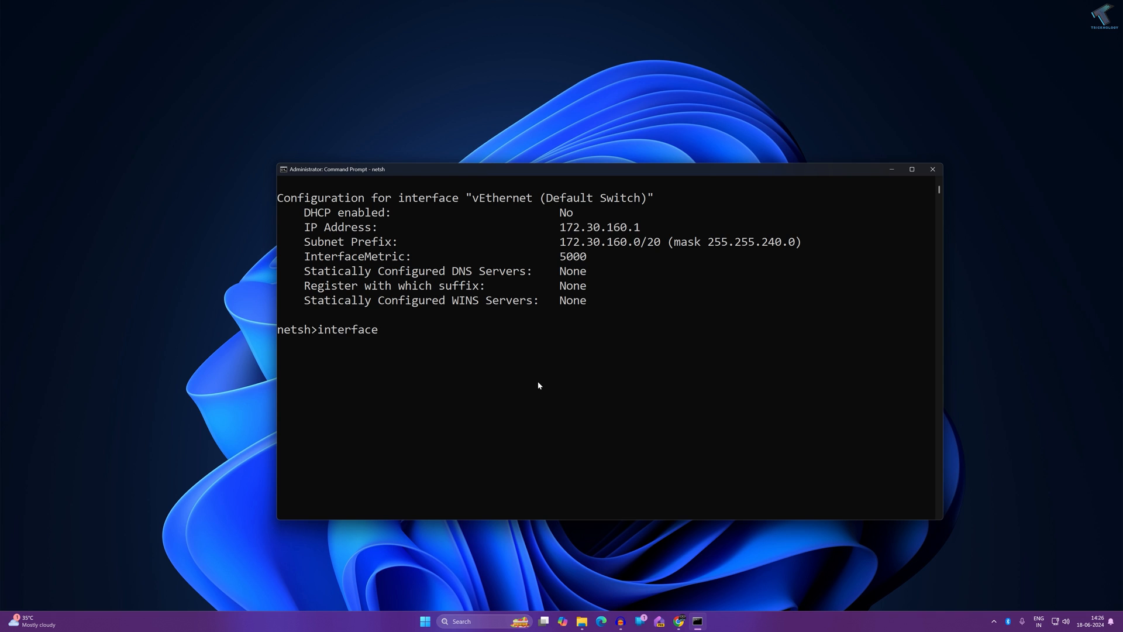
type("ip")
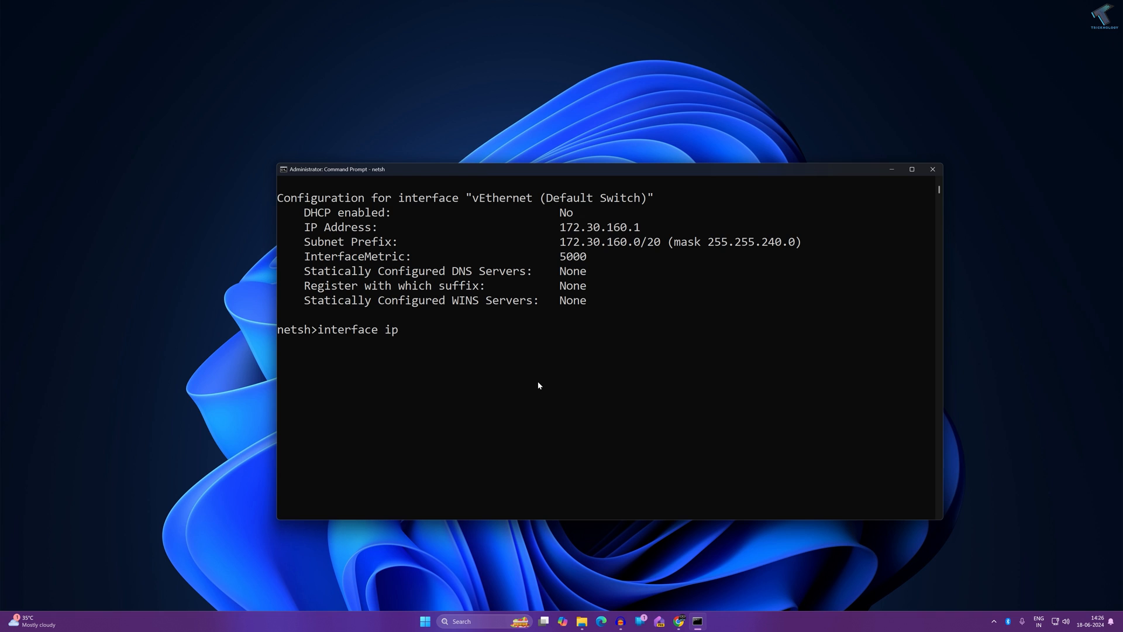
type("set dns \"")
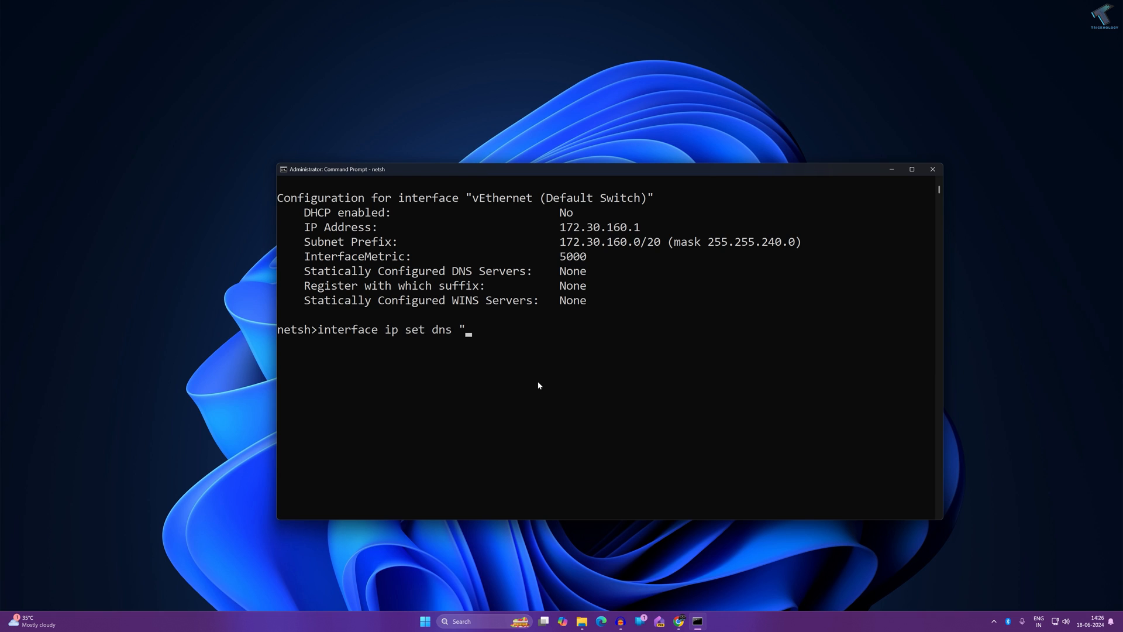
type("Ethernet 2")
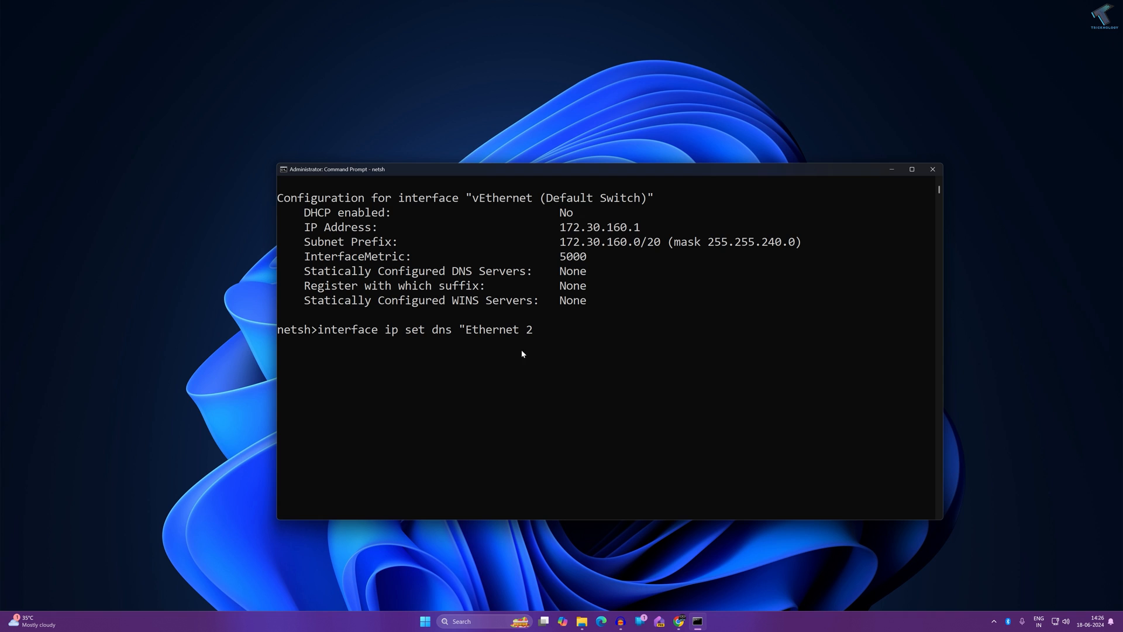
mouse_move(480, 335)
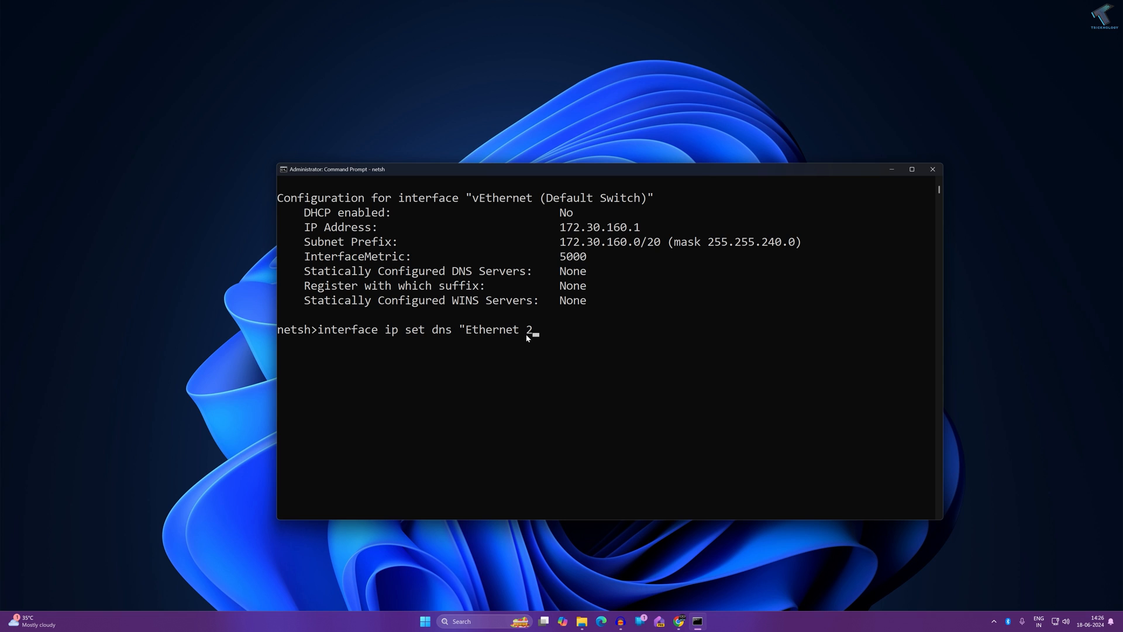
type("\"")
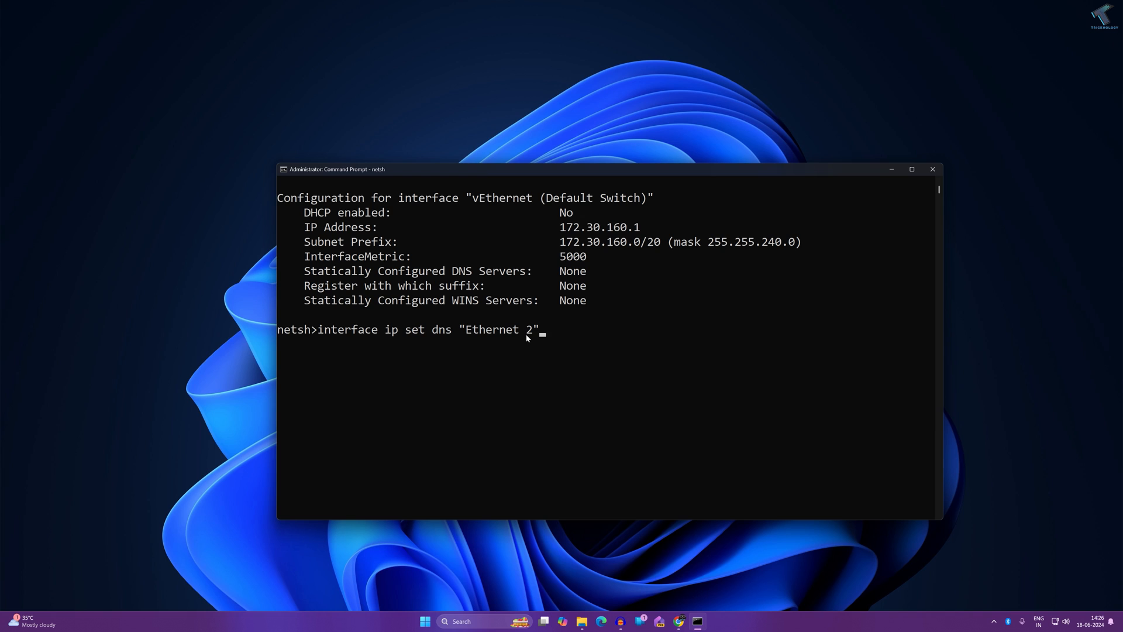
type("stat")
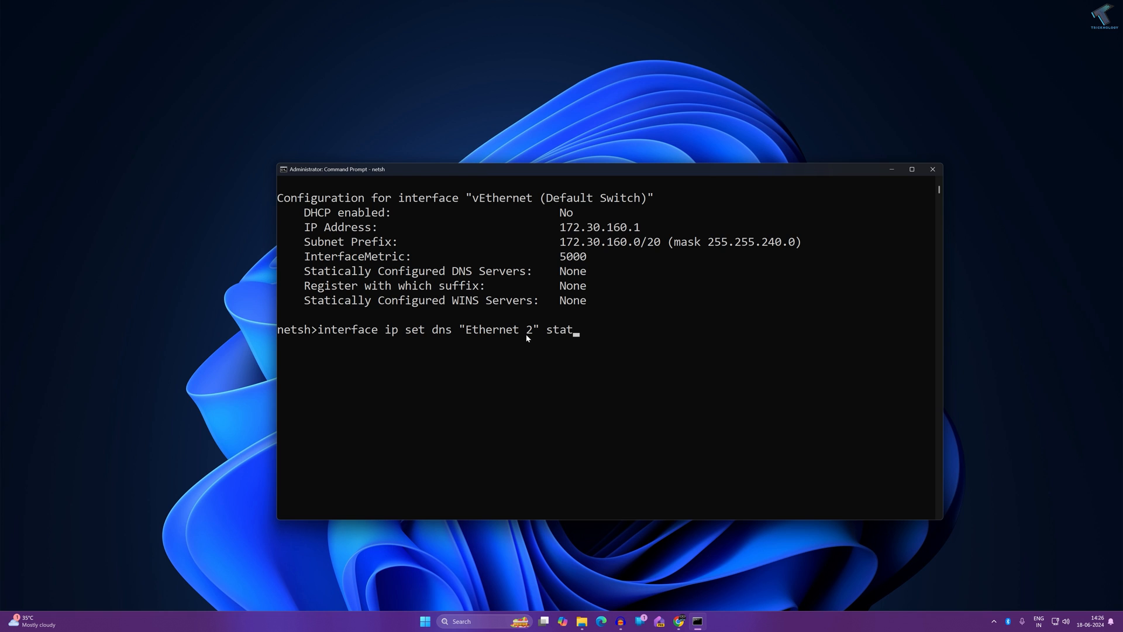
type("ic")
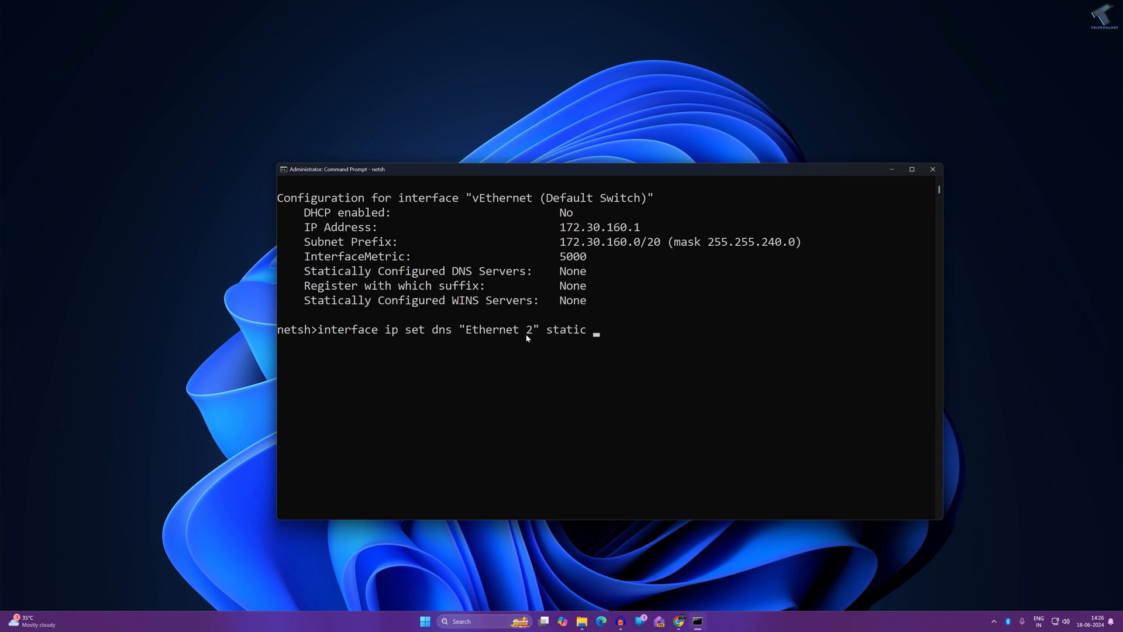
type("8.8.8.8")
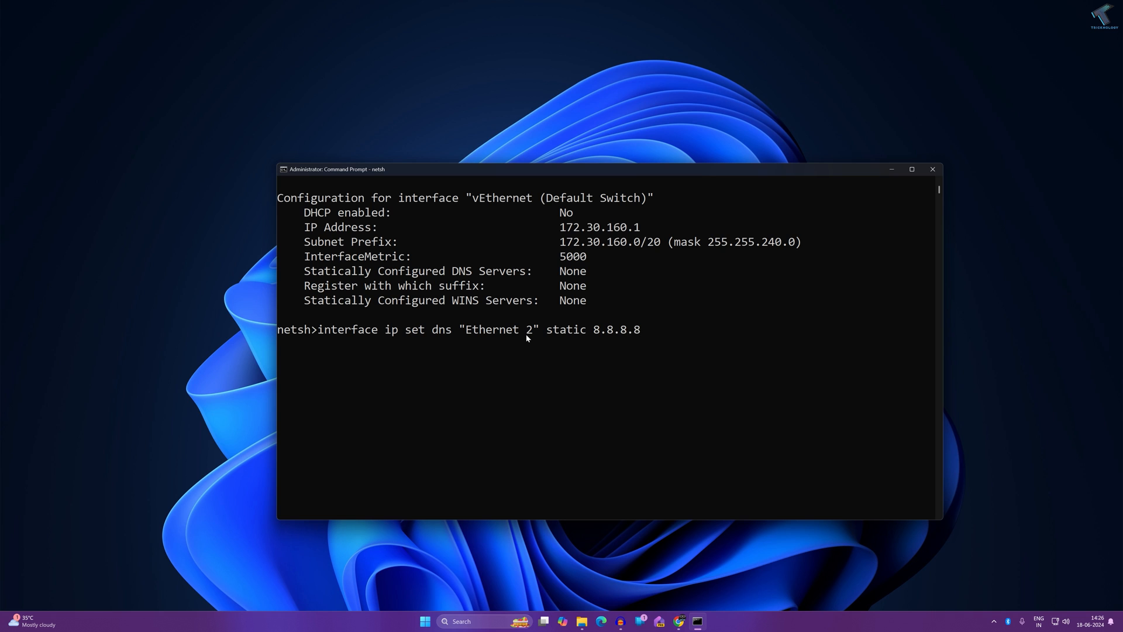
mouse_move(704, 348)
type("interface ip ad")
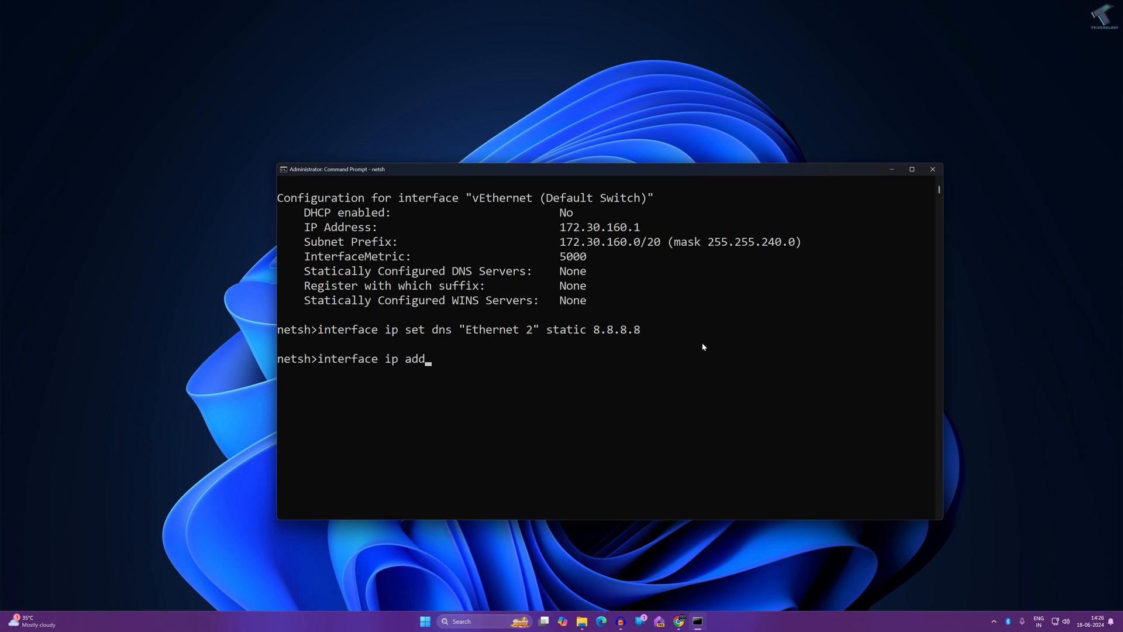
Enter 'interface ip add dns name="Ethernet 2" 4.2.2.2 index=2' at the netsh prompt.
type("dns name")
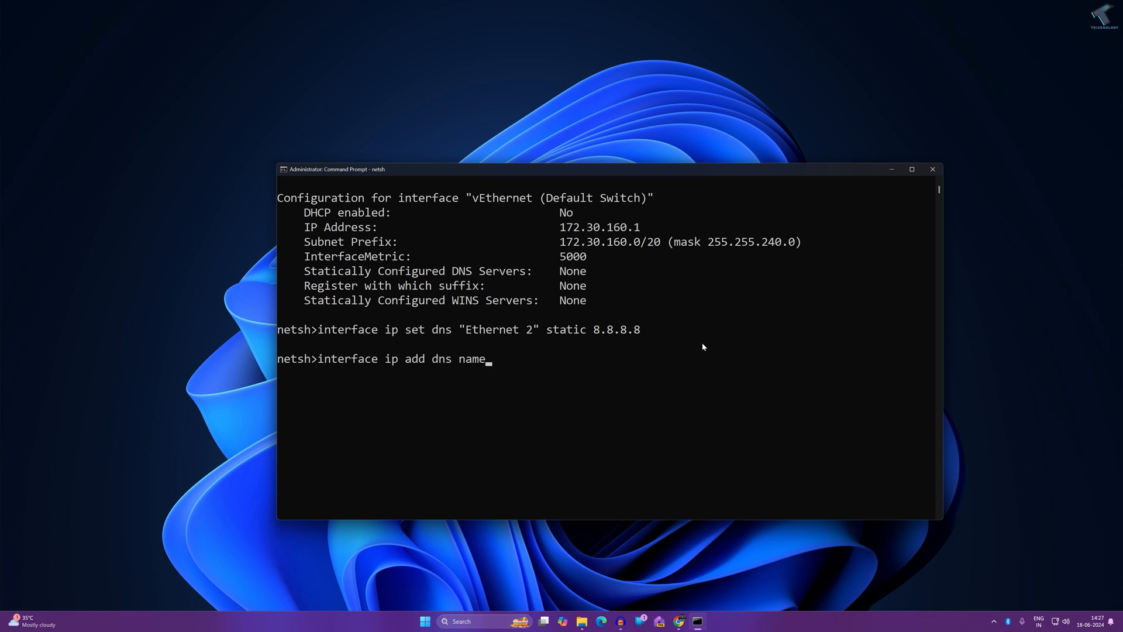
type("=")
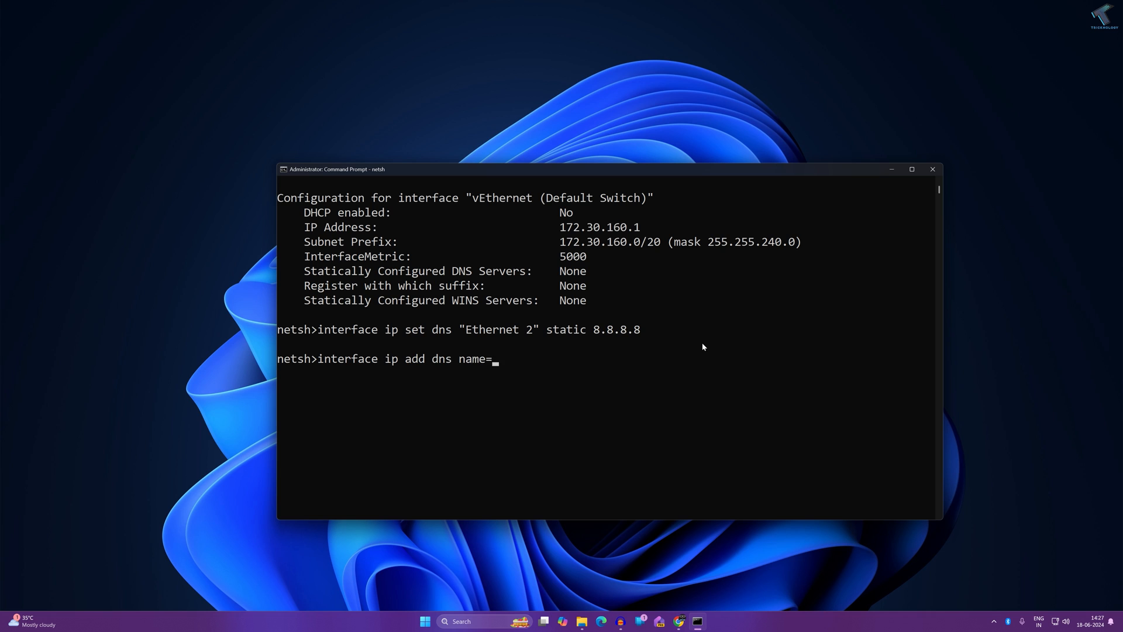
type("\"Ethernet 2")
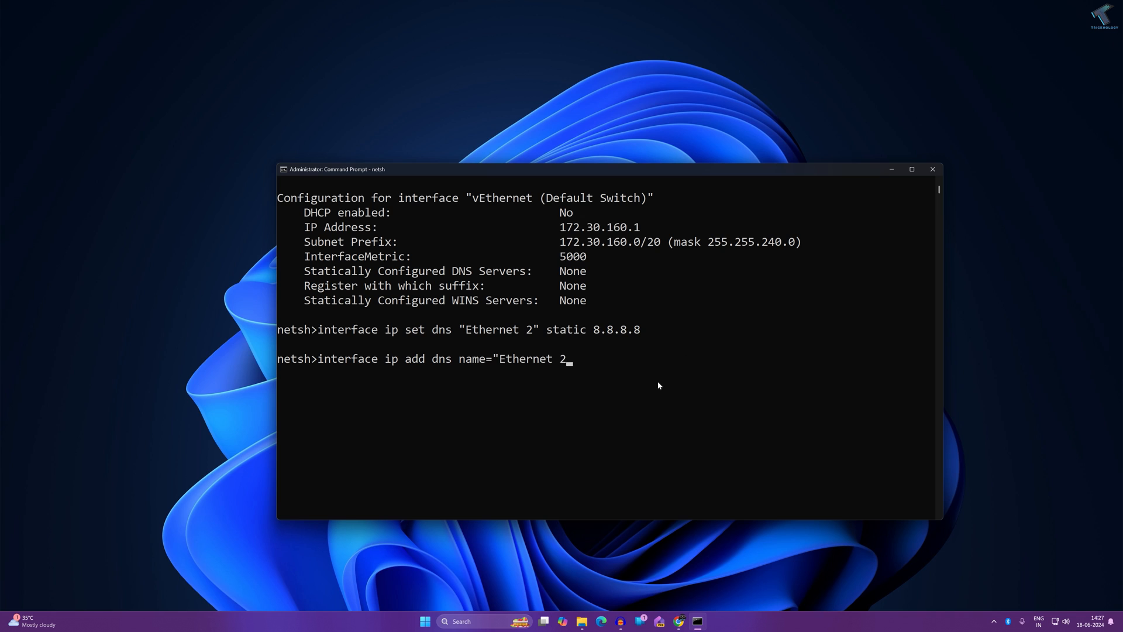
type("\"")
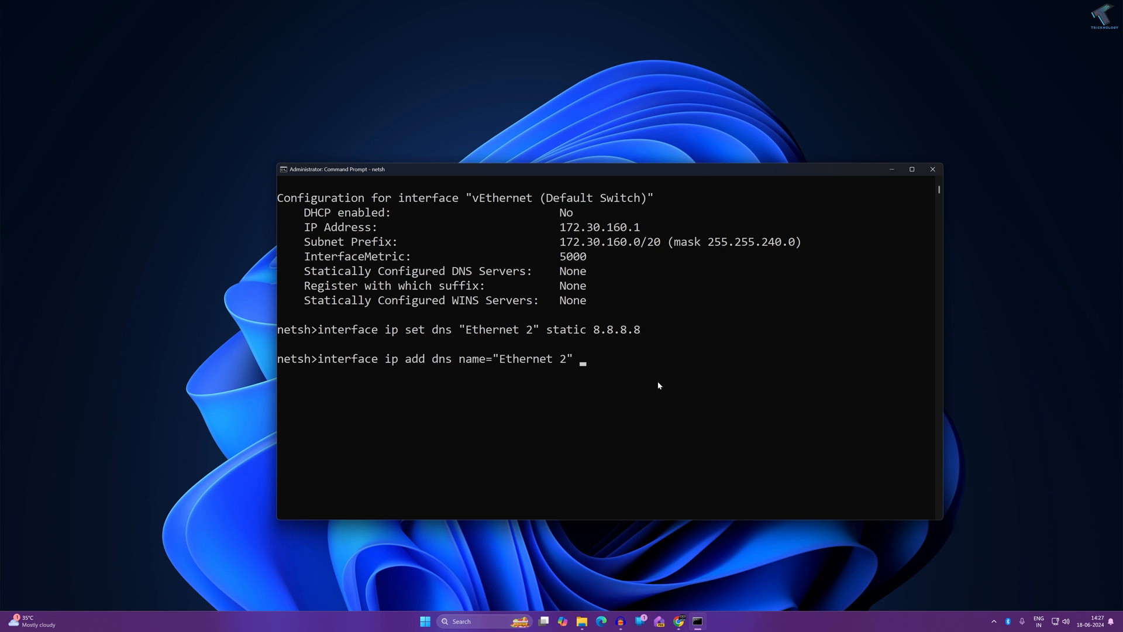
type("4")
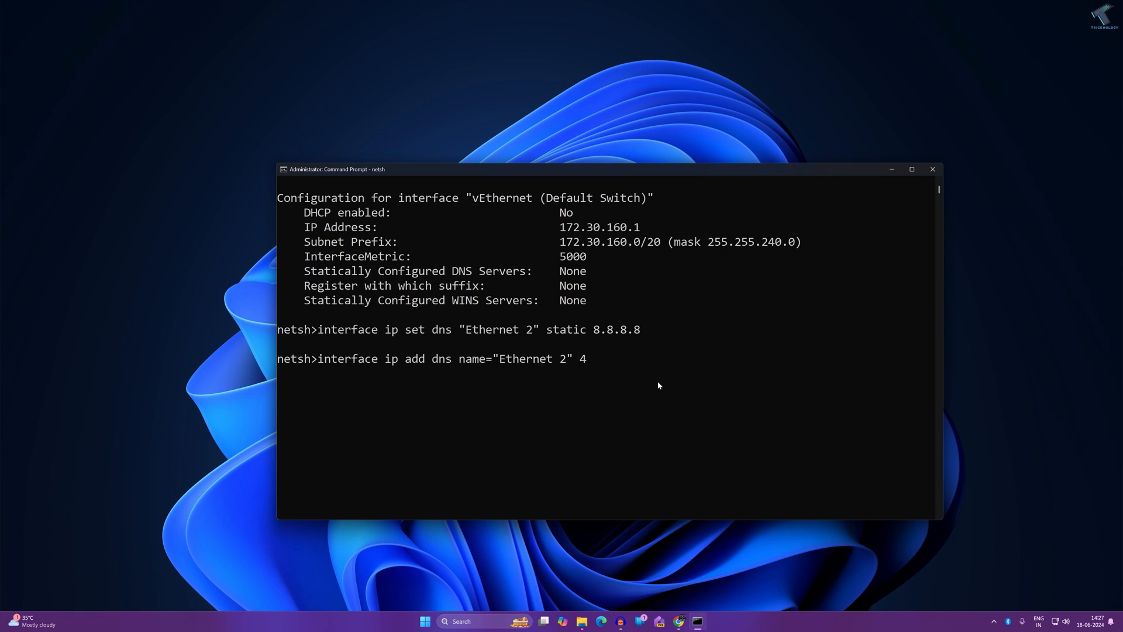
type(".2.2")
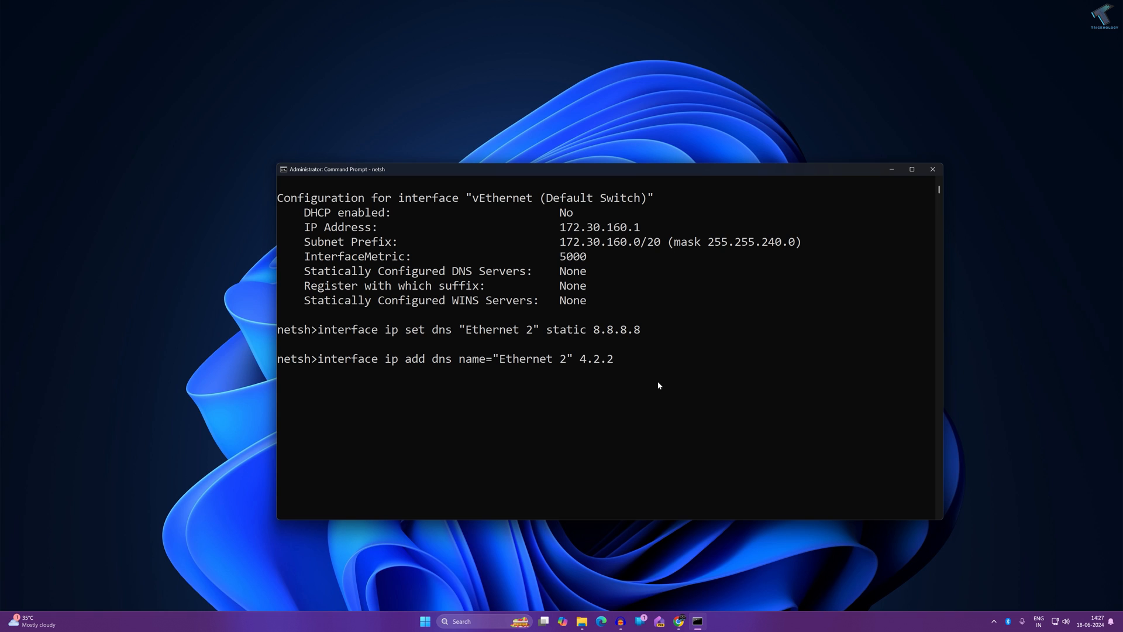
type(".2")
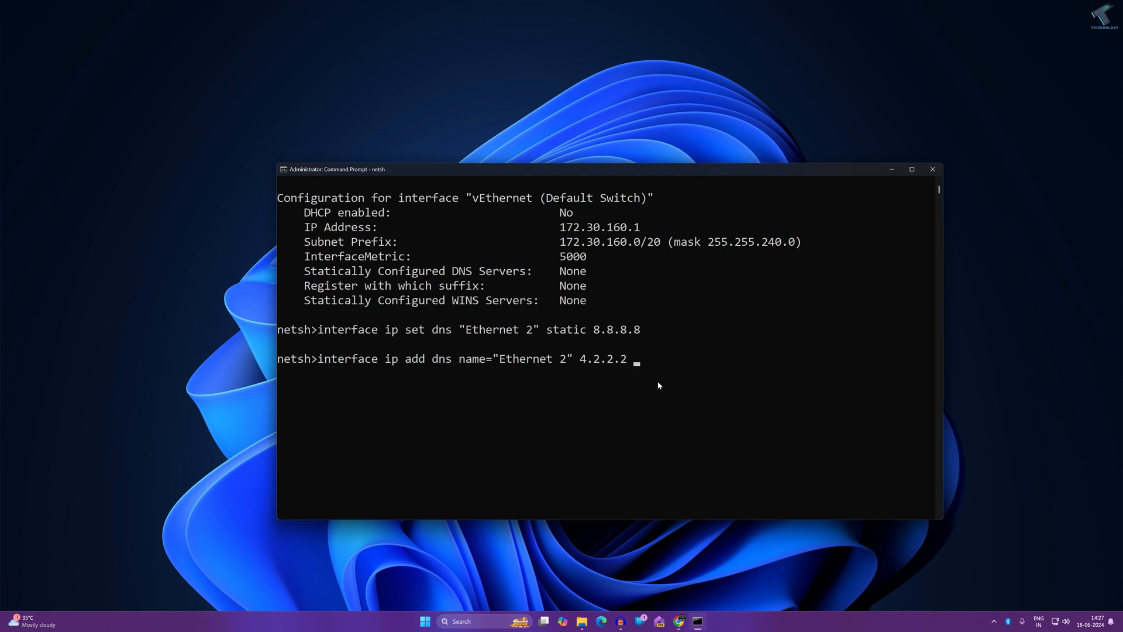
type("in")
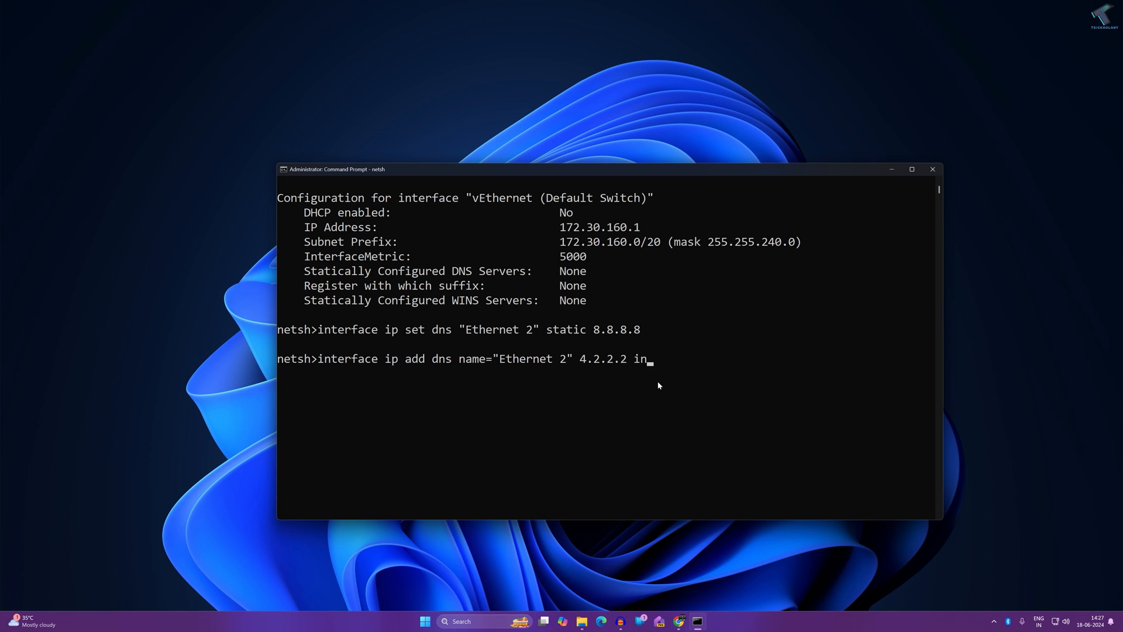
type("dex=")
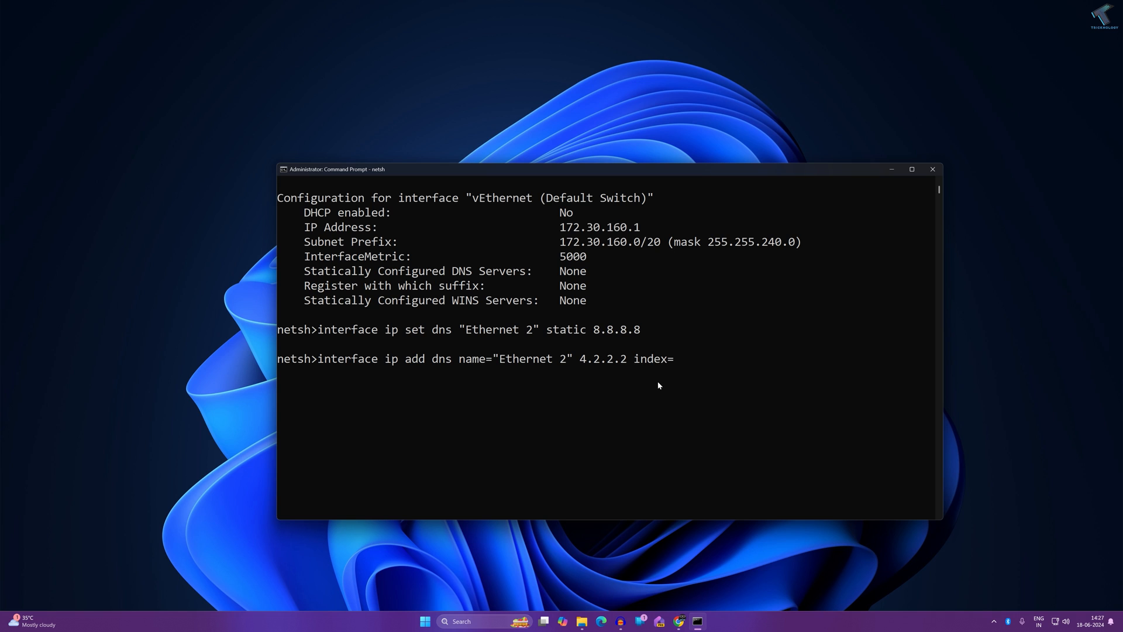
type("2")
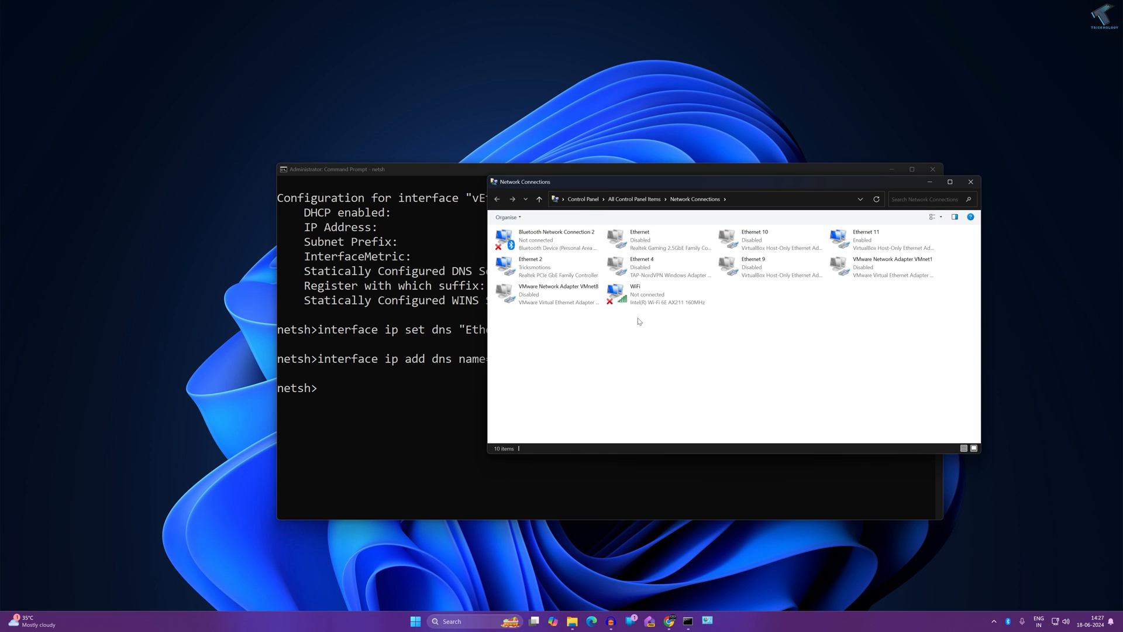
View Ethernet 2's IPv4 properties confirming DNS servers 8.8.8.8 and 4.2.2.2.
right_click(532, 267)
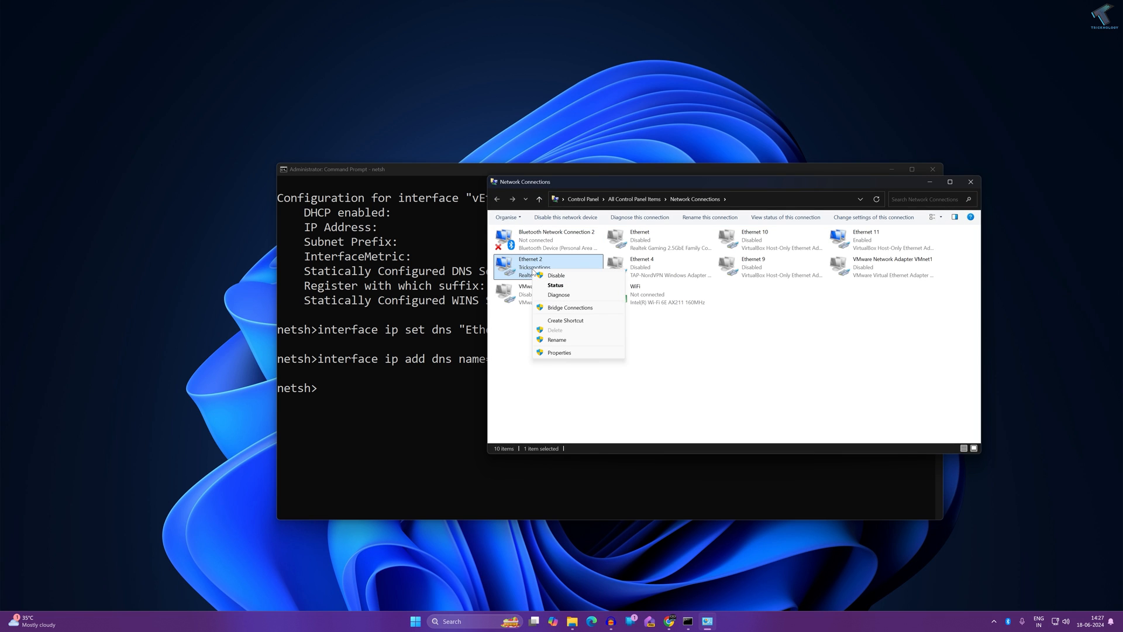
left_click(559, 353)
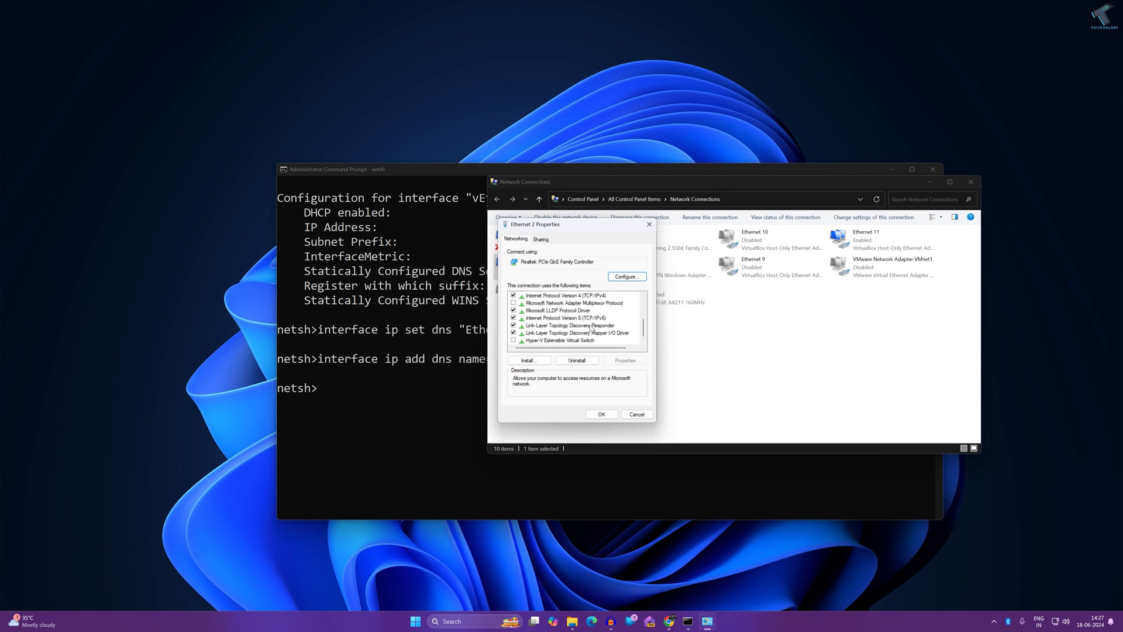
double_click(567, 296)
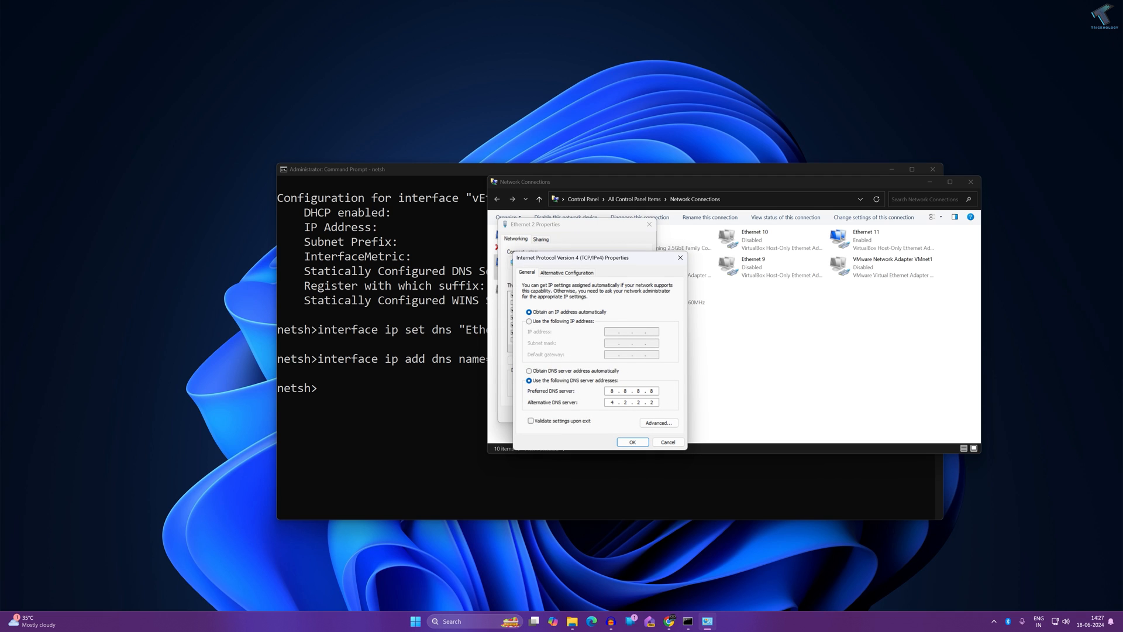
mouse_move(615, 399)
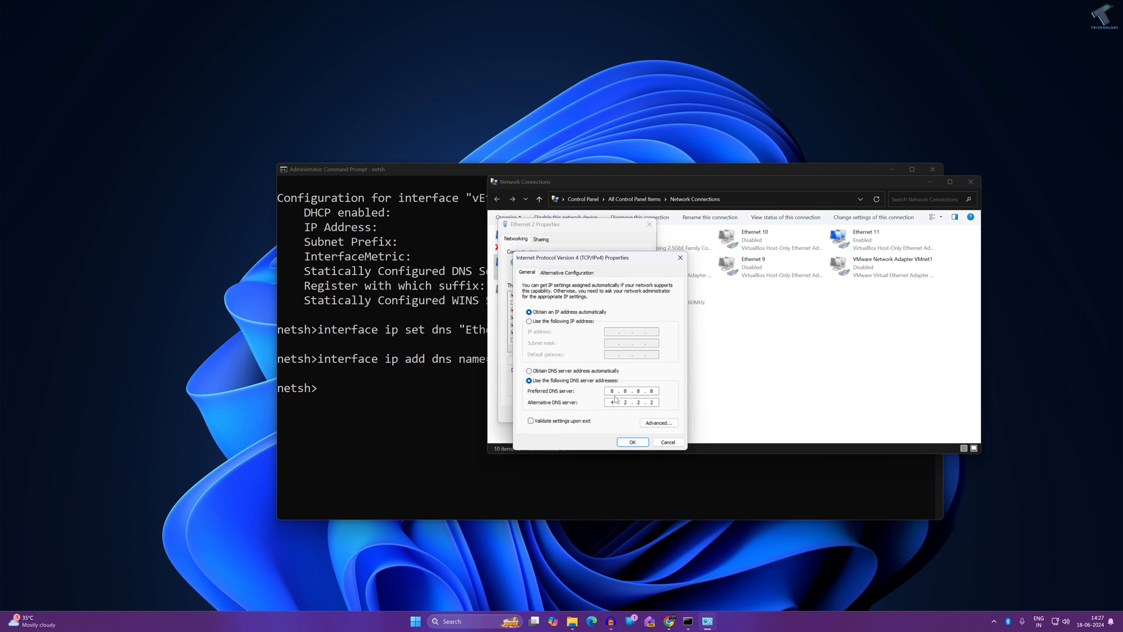